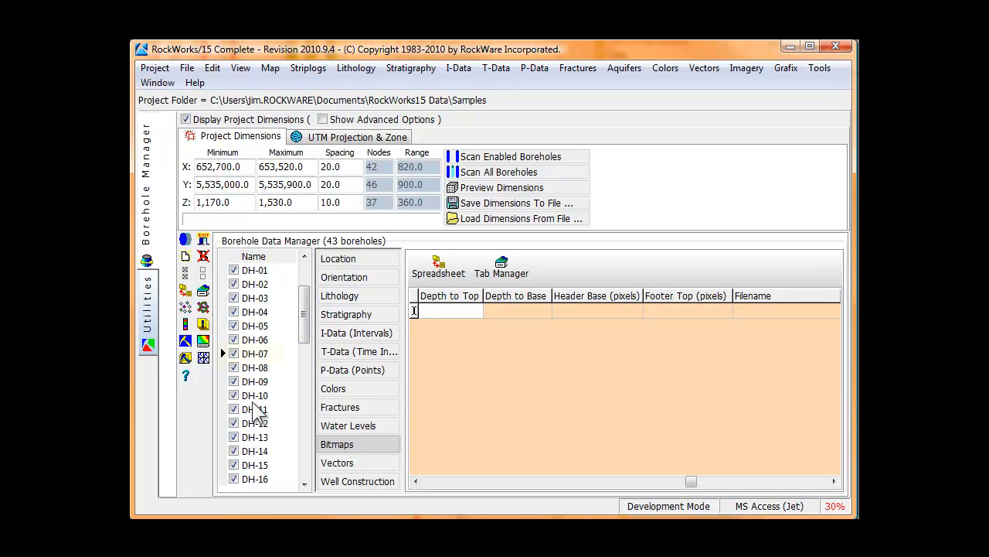
Select borehole DH-07 and show its table of attached bitmap images.
click(255, 353)
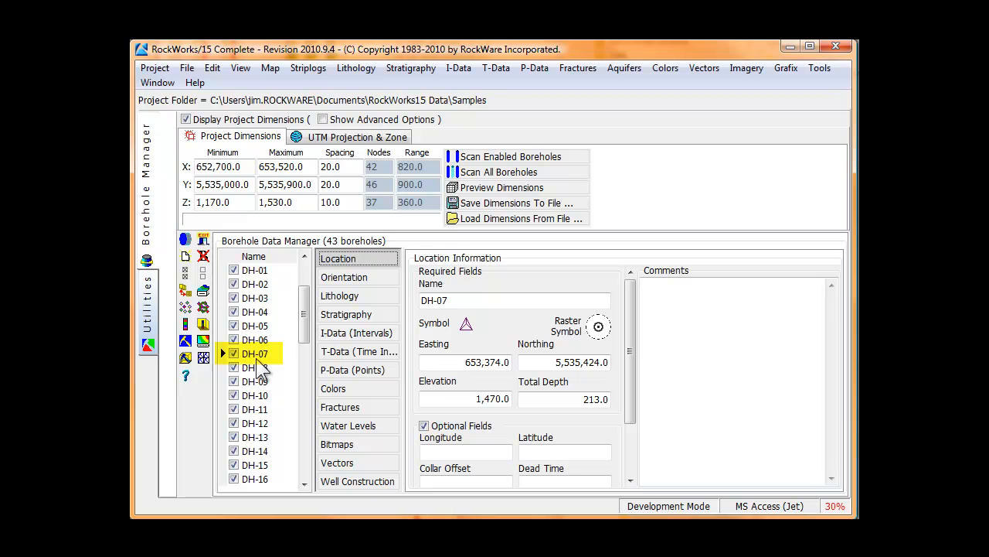
click(255, 353)
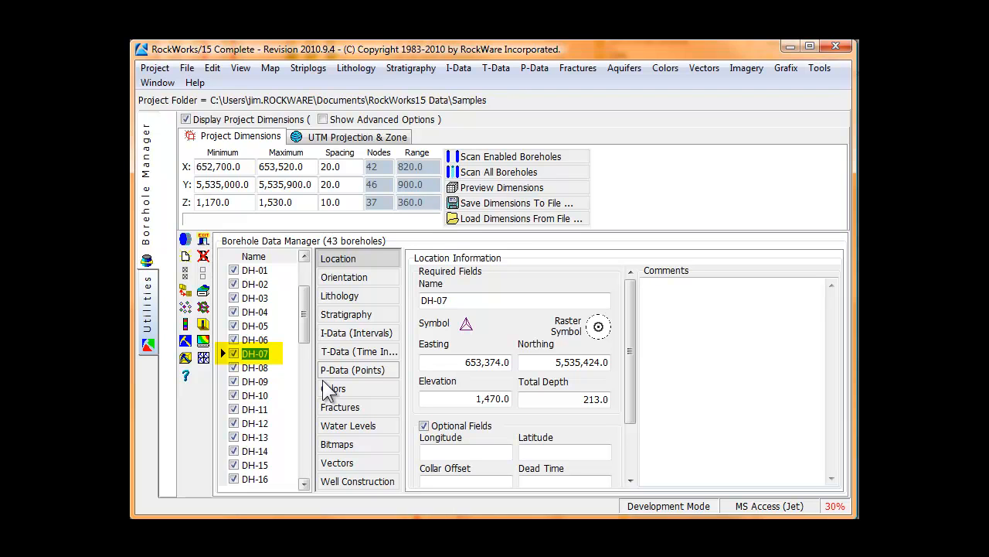
click(337, 444)
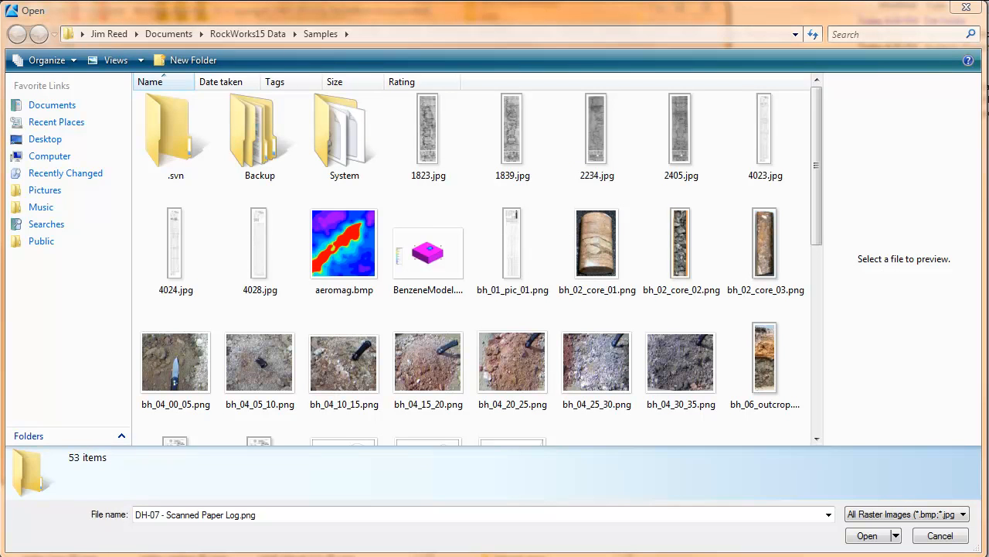
mouse_move(428, 247)
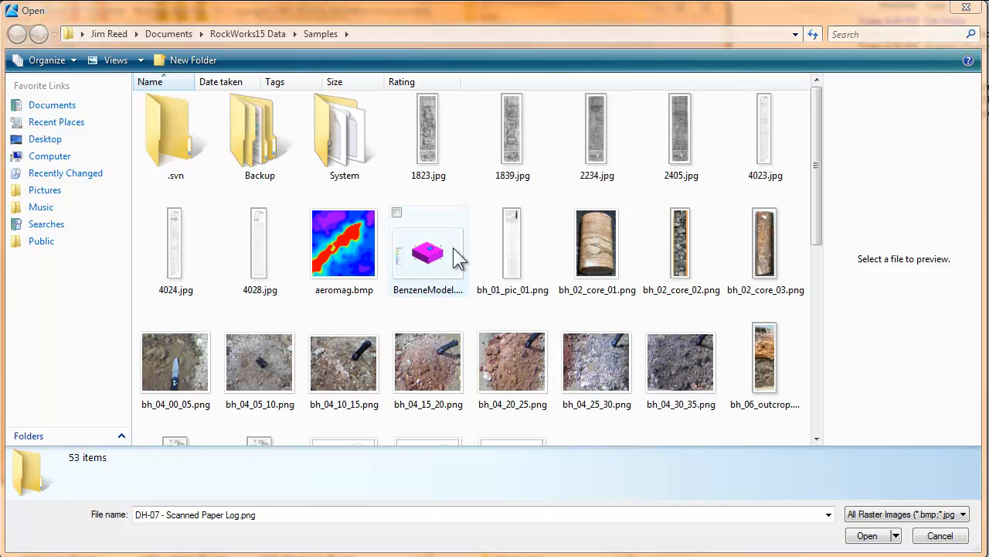
Preview 1839.jpg, bh_01_pic_01, bh_02_core_02 and bh_04_20_25, then scroll to the DH-07 logs.
click(513, 128)
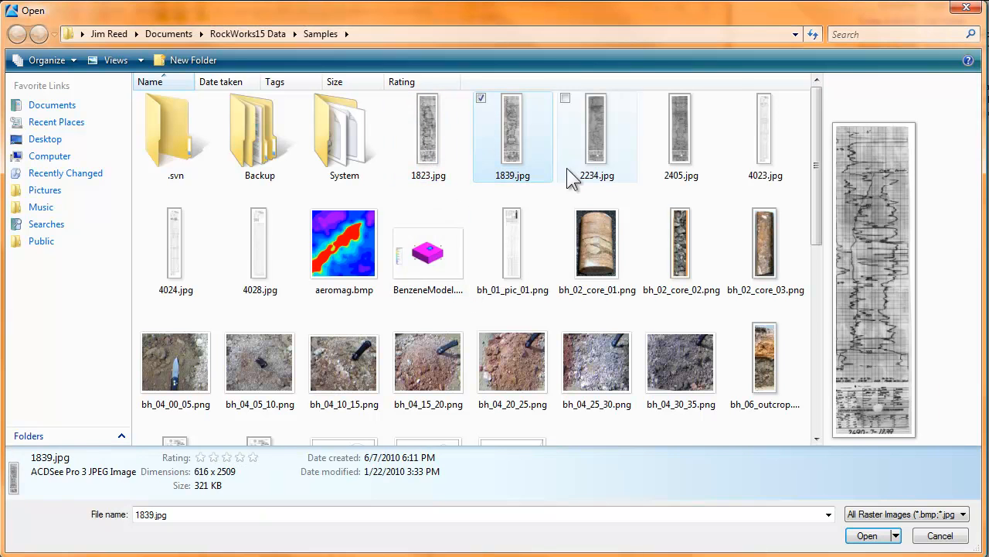
click(512, 243)
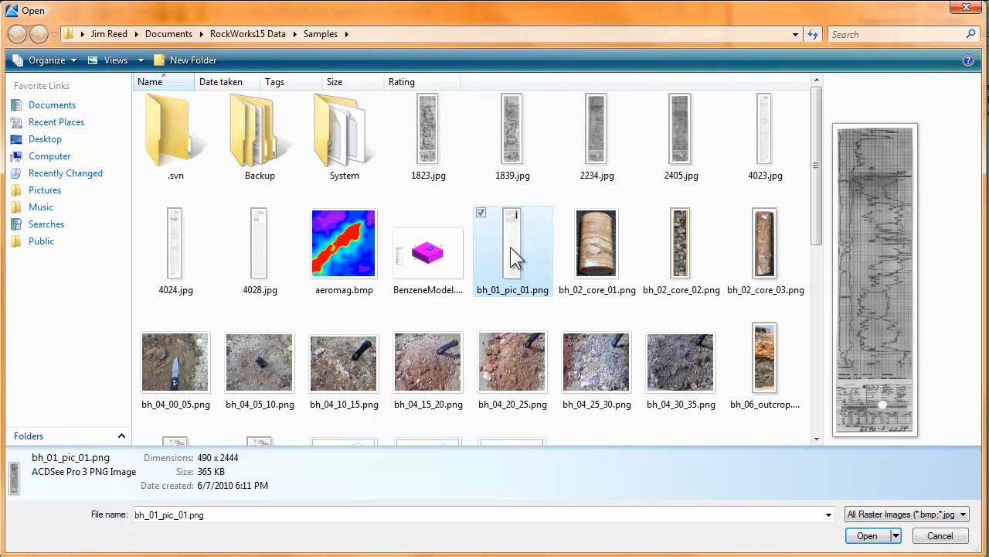
click(681, 241)
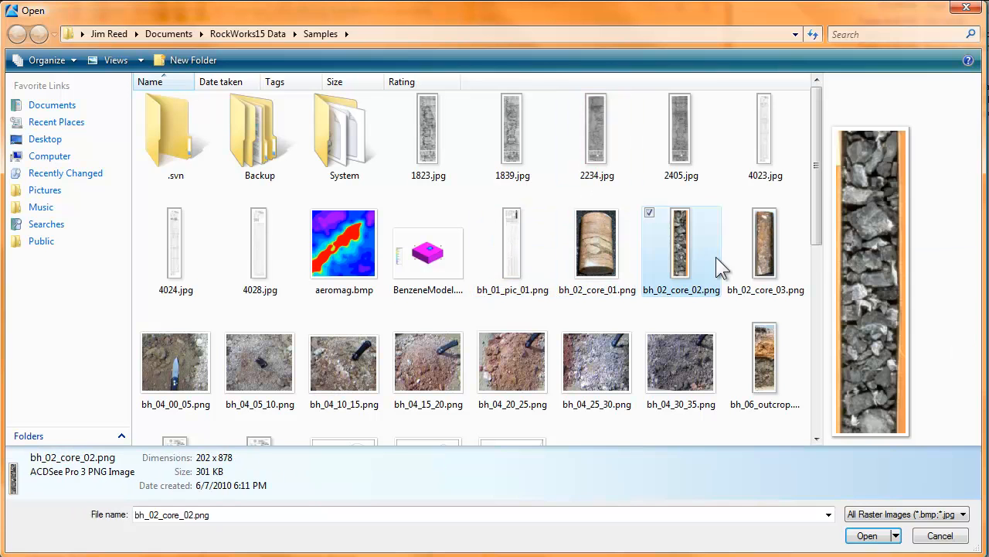
click(512, 361)
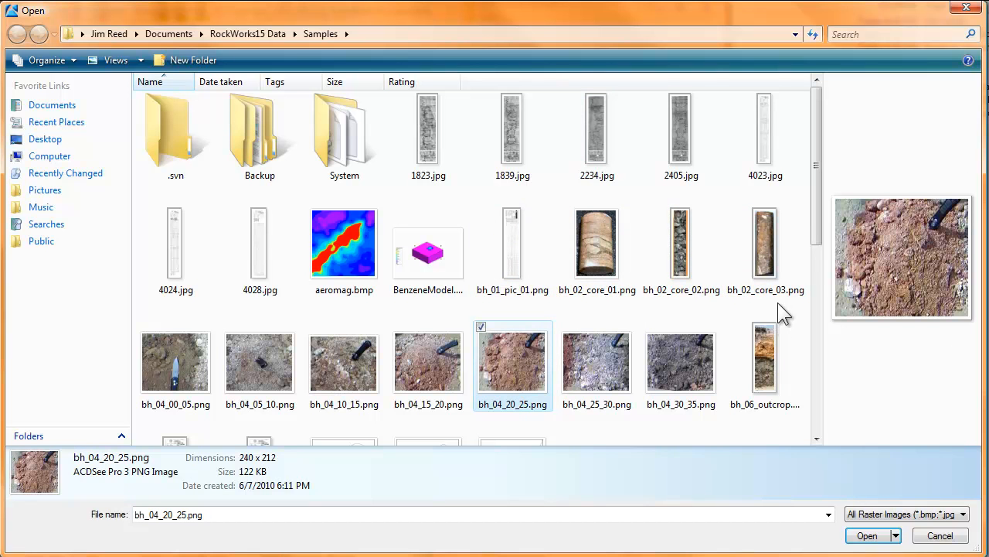
scroll(down, 3)
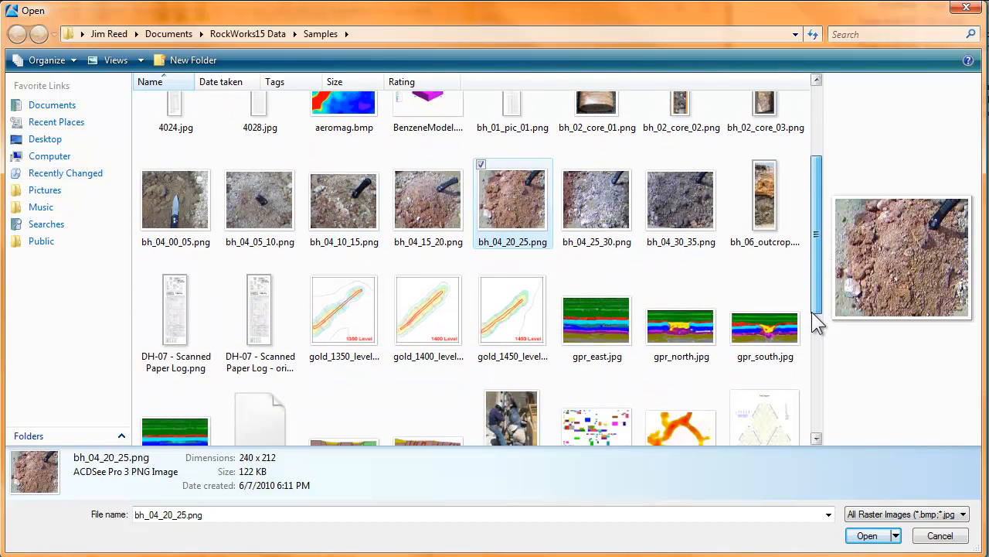
scroll(down, 3)
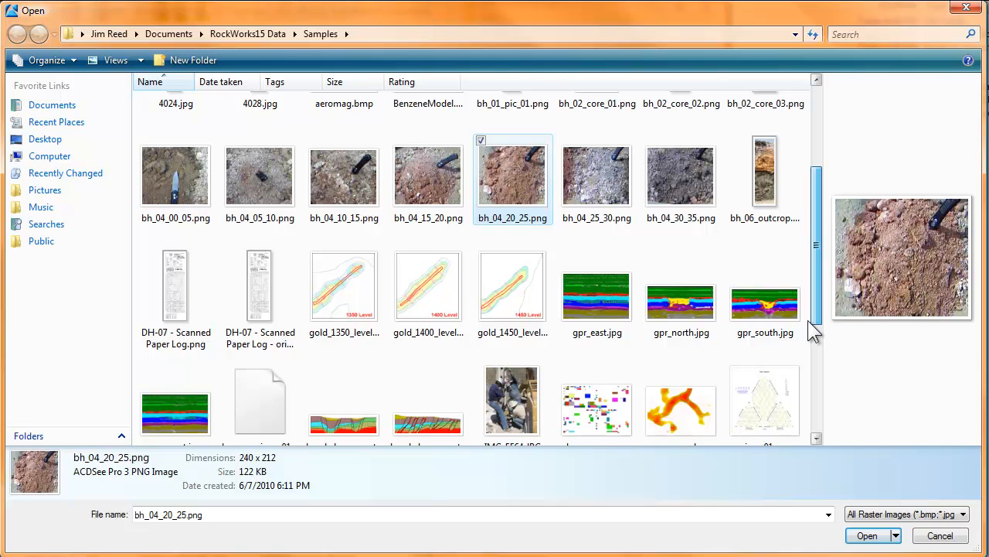
mouse_move(175, 301)
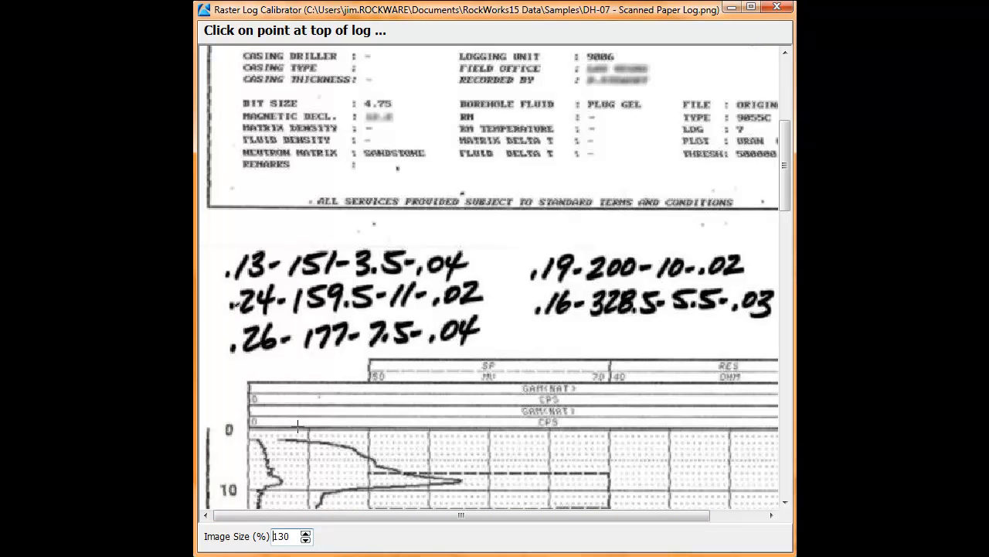
Mark the zero-depth line at the top of the DH-07 log and confirm its depth.
click(298, 425)
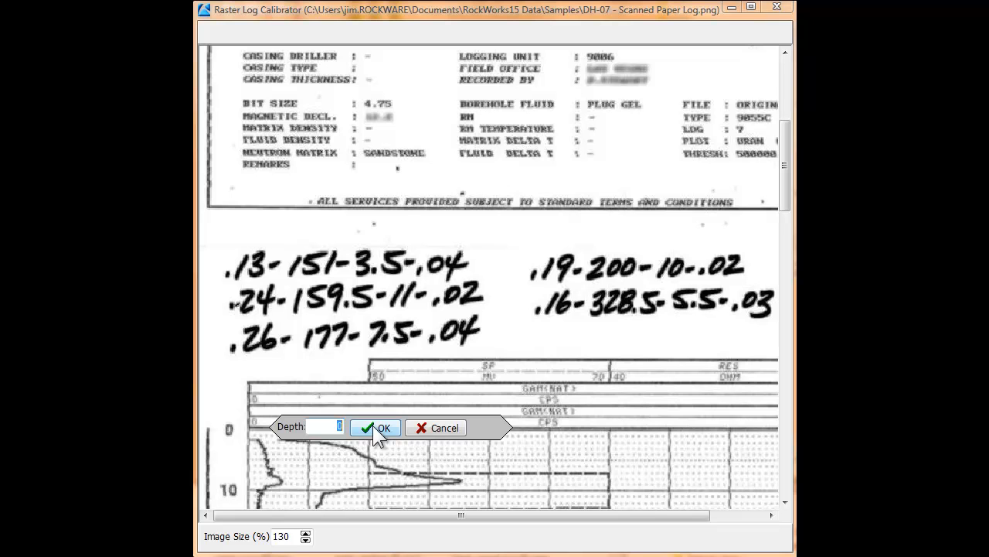
click(376, 427)
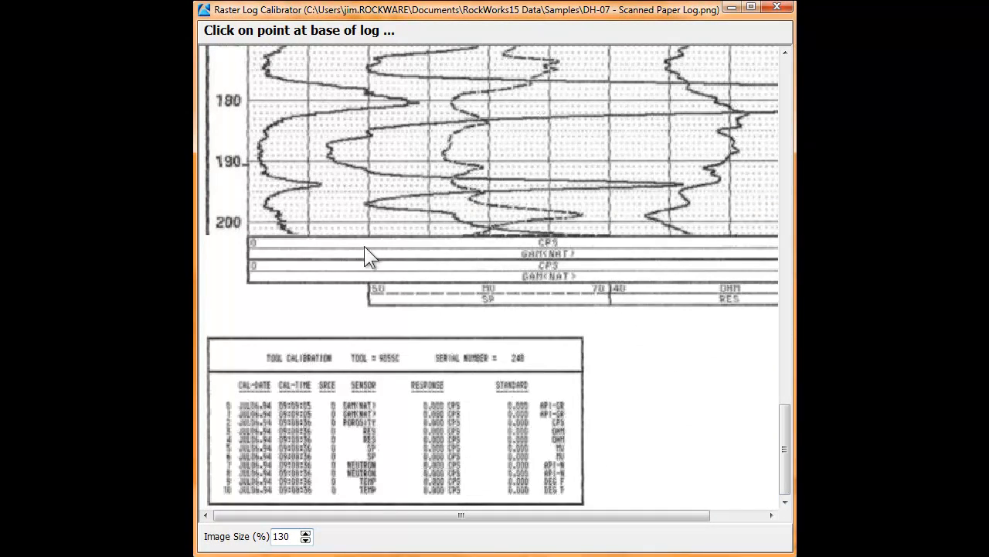
Mark the bottom depth line of the scanned log at depth 220.
click(367, 253)
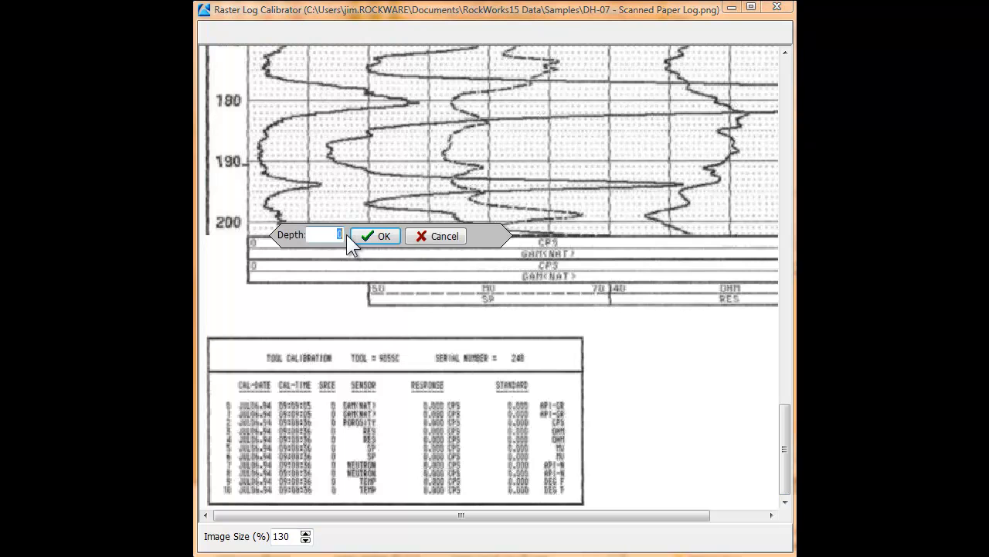
click(323, 235)
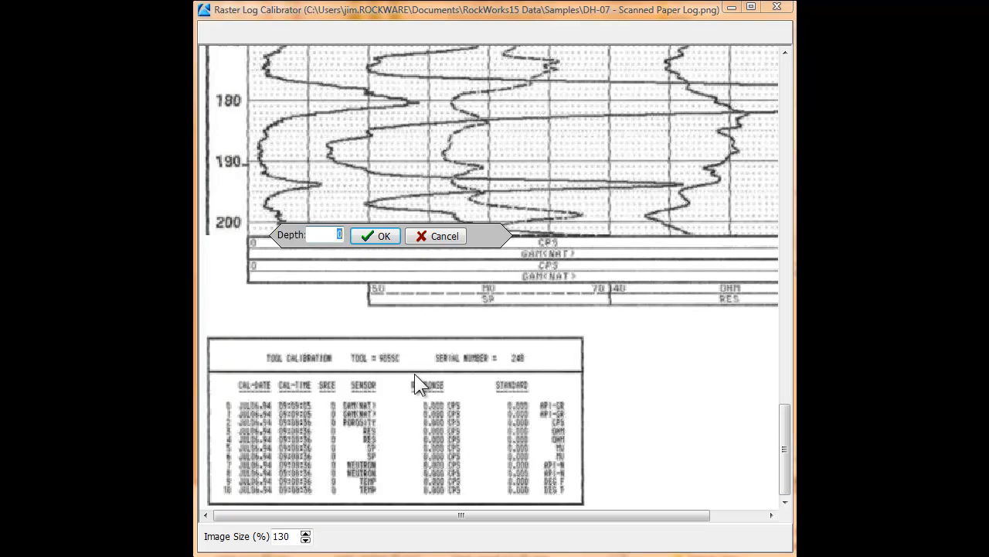
text(220)
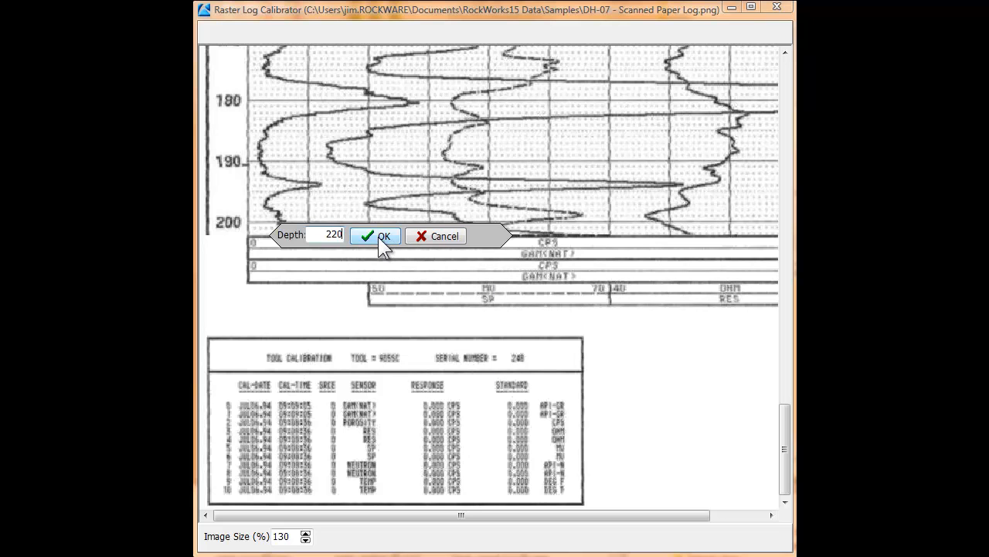
click(376, 236)
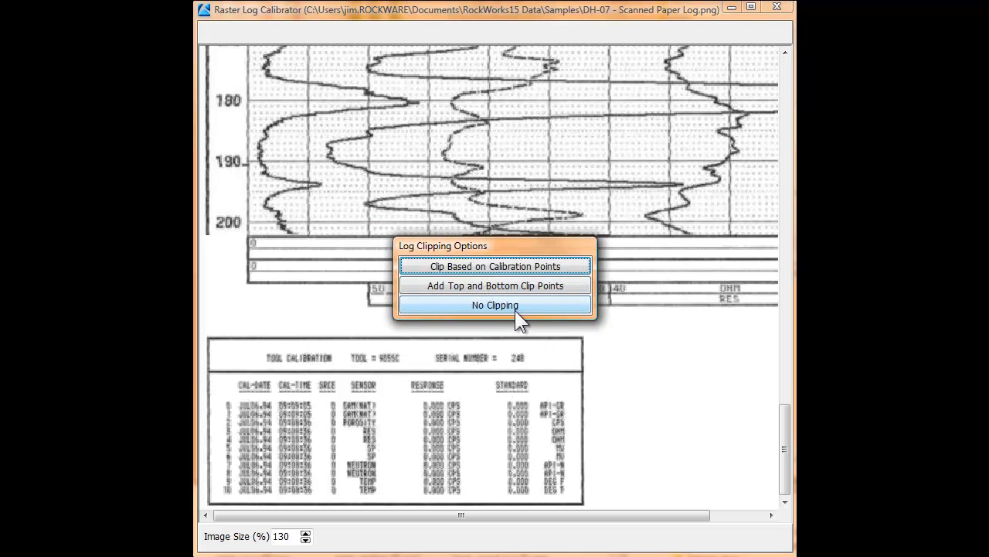
mouse_move(509, 314)
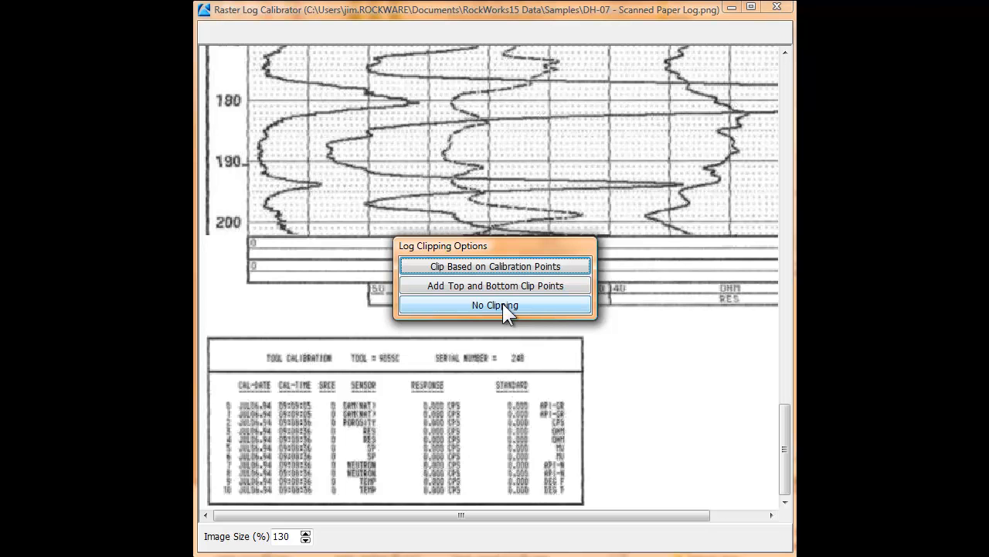
Finish calibration with No Clipping, keeping the full log from -112 to 247.
click(494, 305)
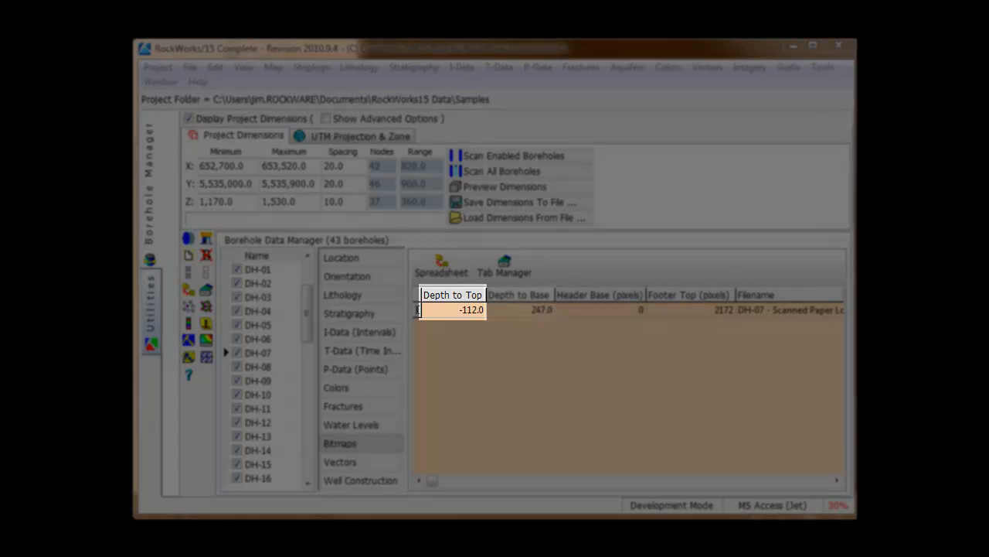
Select the DH-07 bitmap record and show the Striplogs menu options.
click(541, 309)
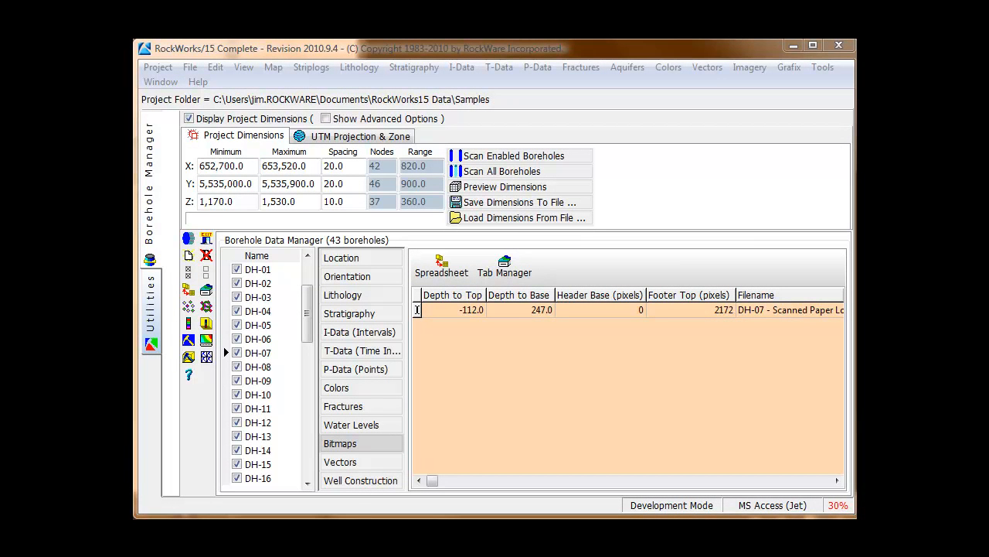
click(310, 67)
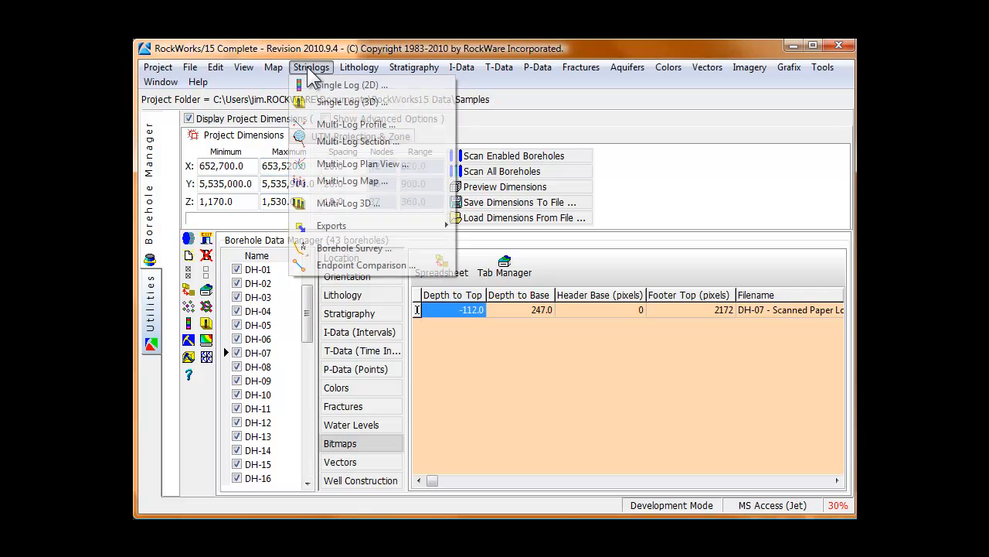
Process a single 2D striplog for DH-07 showing depths, lithology and bitmaps.
click(311, 67)
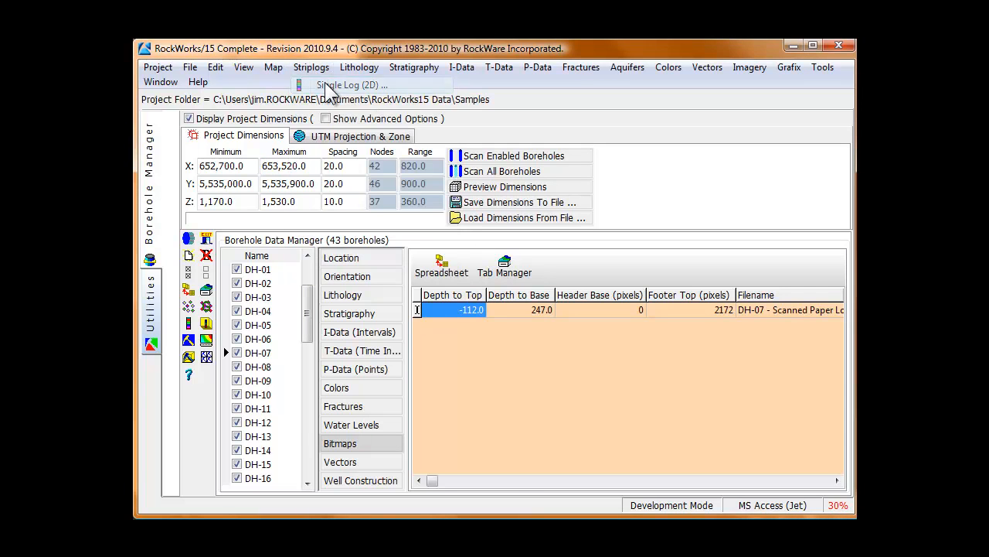
click(351, 84)
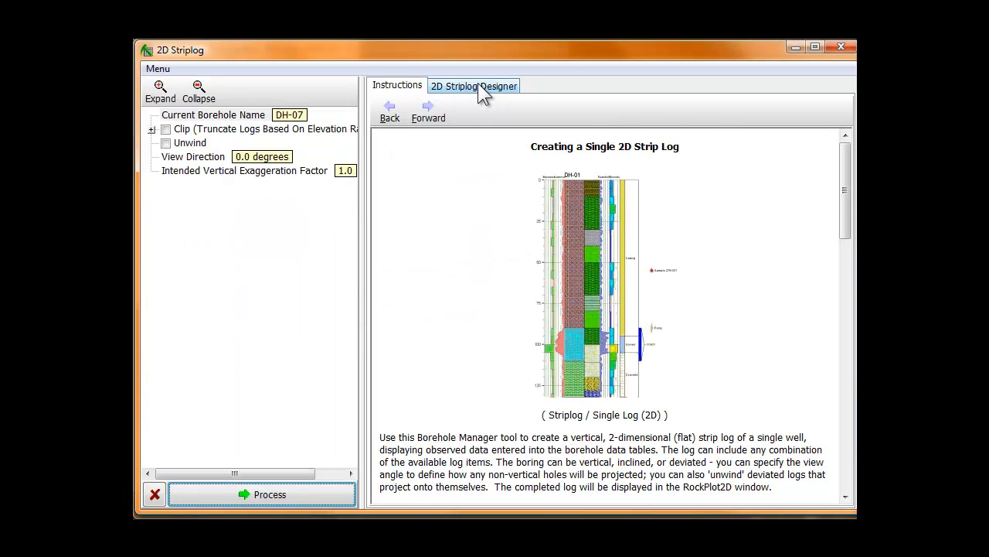
click(474, 85)
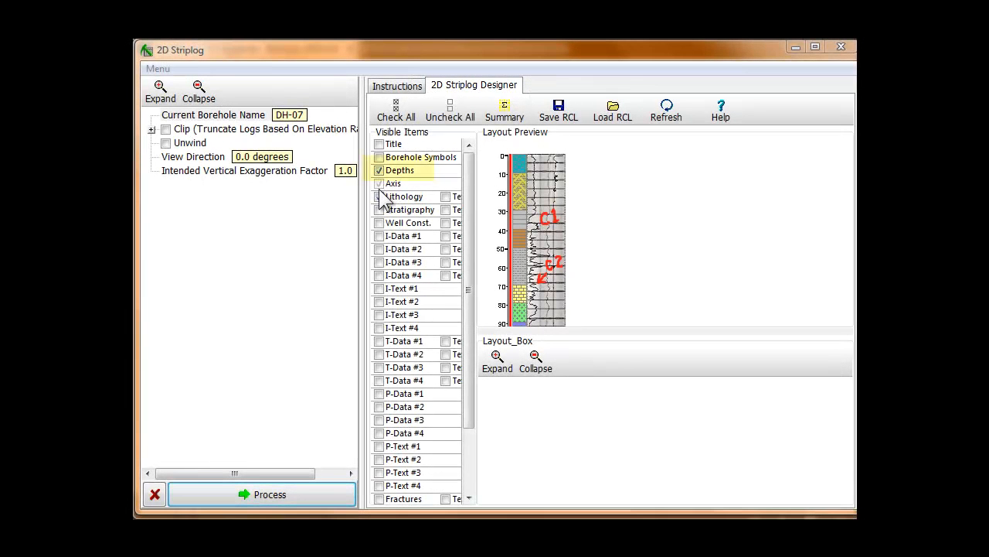
click(378, 197)
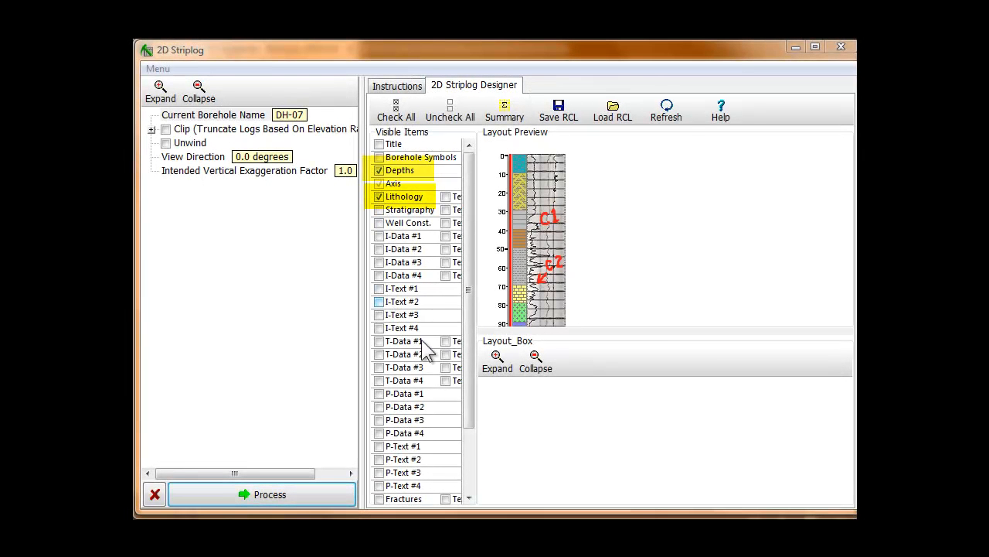
scroll(down, 3)
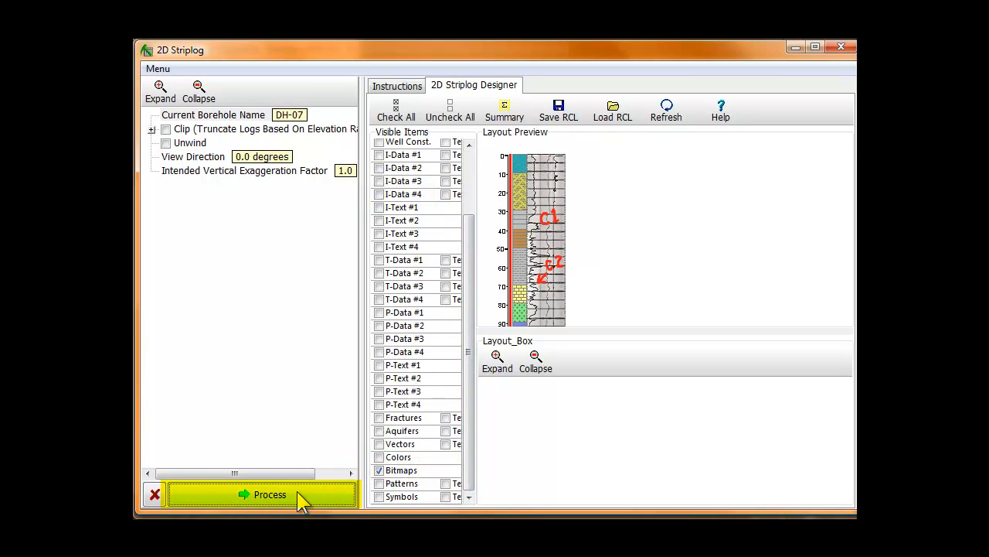
click(262, 494)
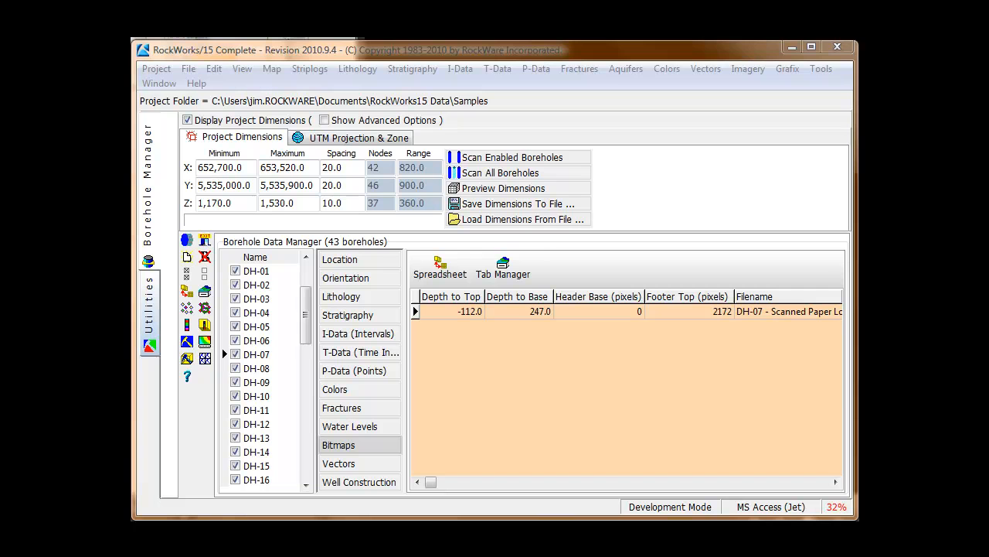
mouse_move(784, 320)
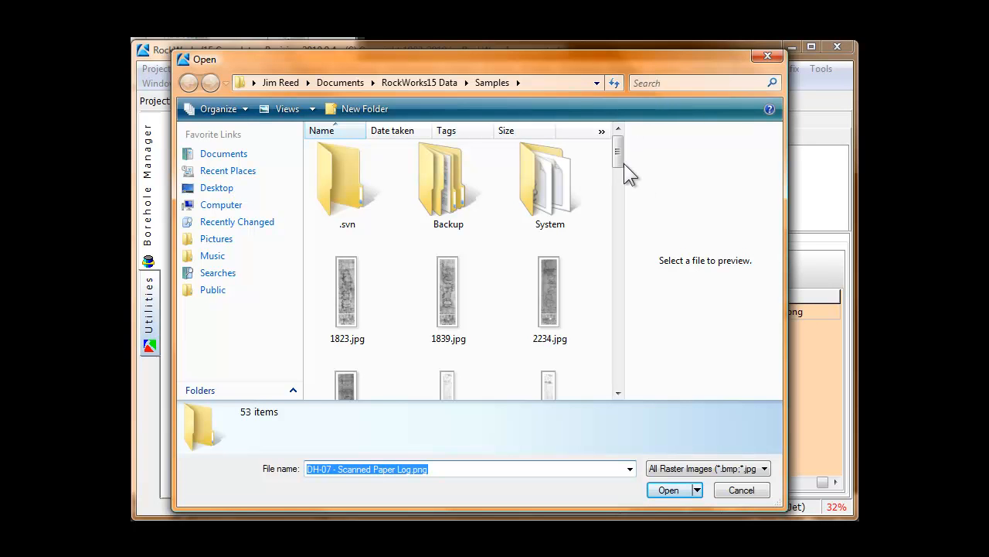
Reopen the DH-07 scanned log and set the top calibration depth to -112.
click(668, 489)
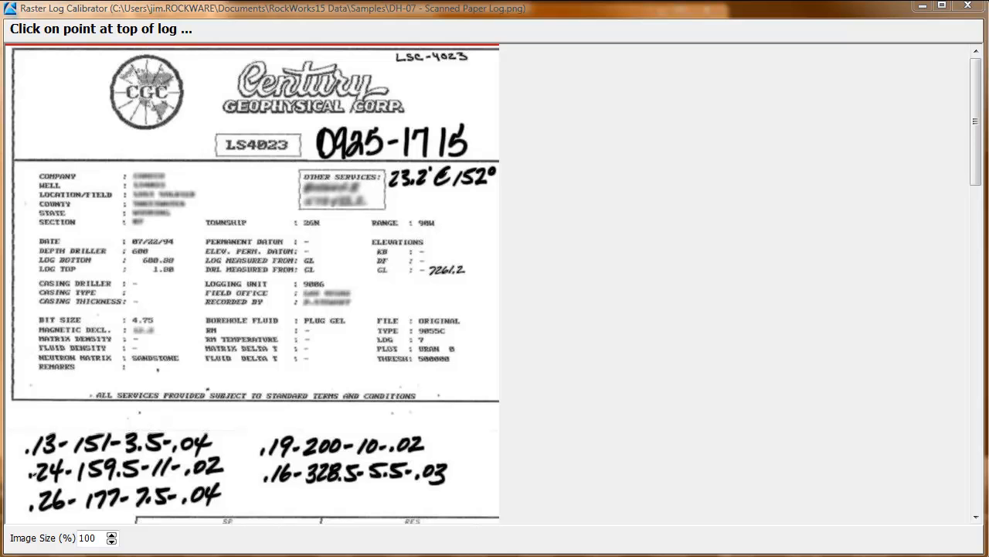
scroll(down, 3)
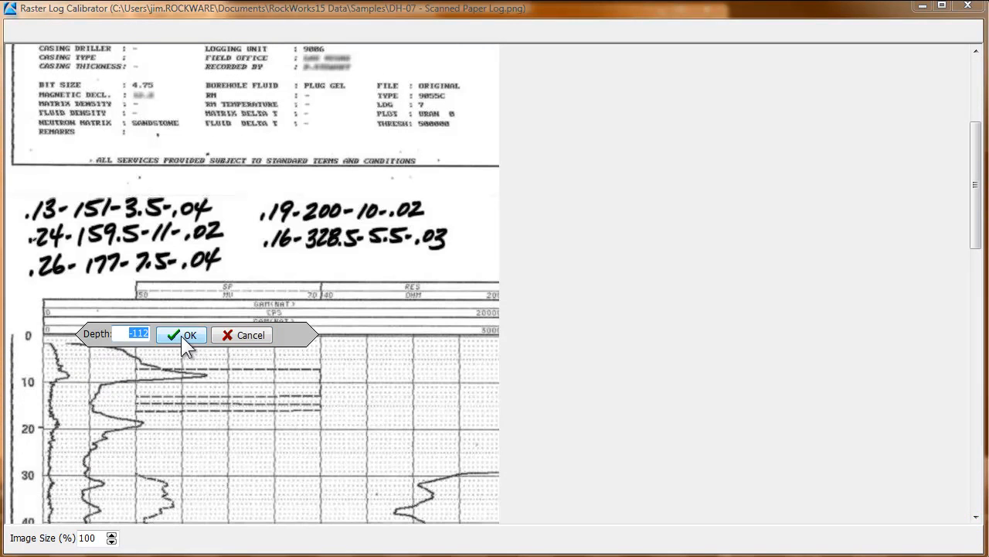
click(183, 335)
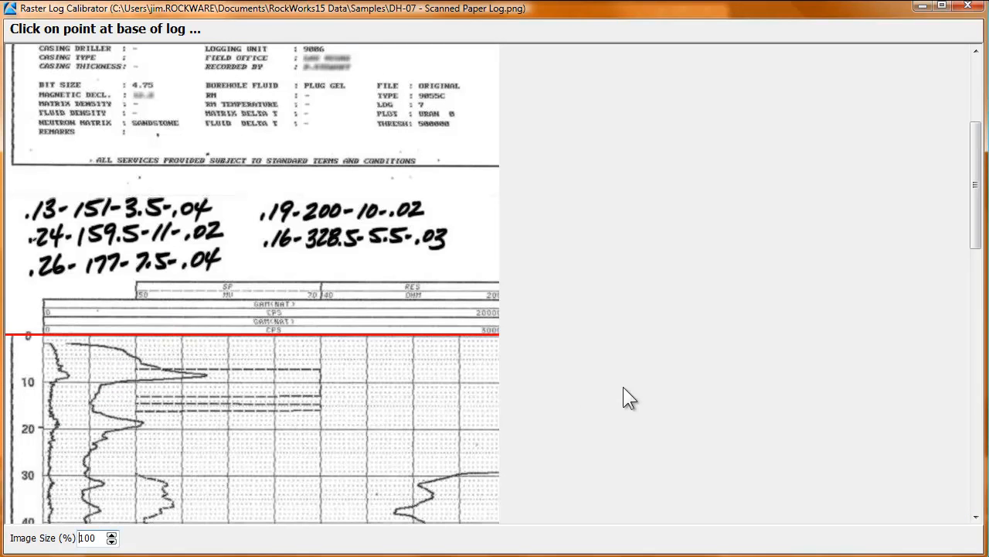
Set the base calibration point at depth 202 and clip to calibration points.
scroll(down, 3)
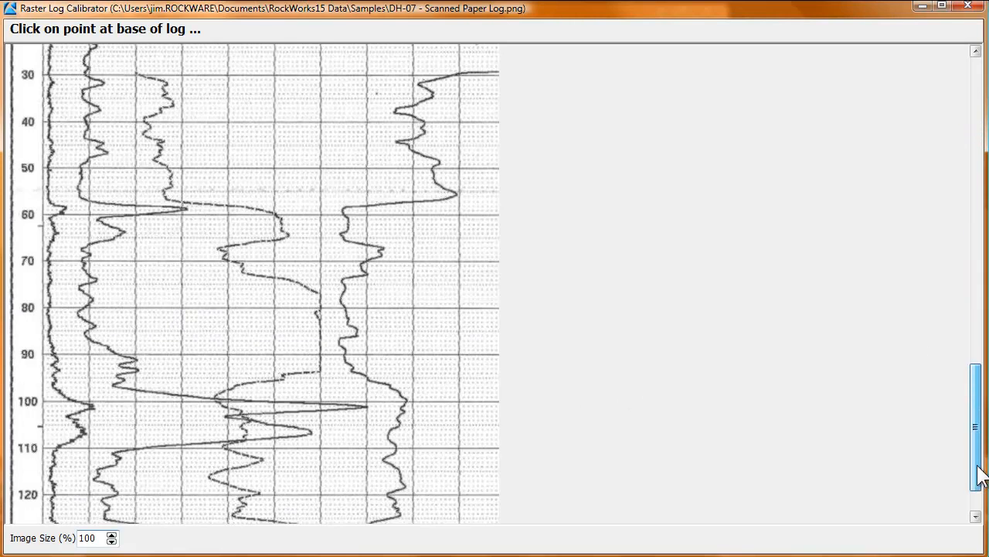
scroll(down, 3)
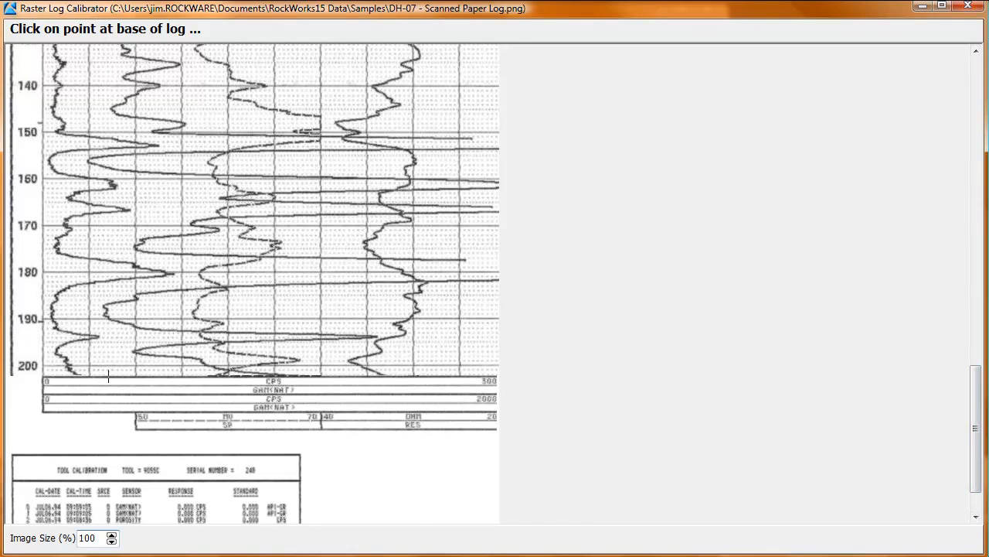
click(108, 377)
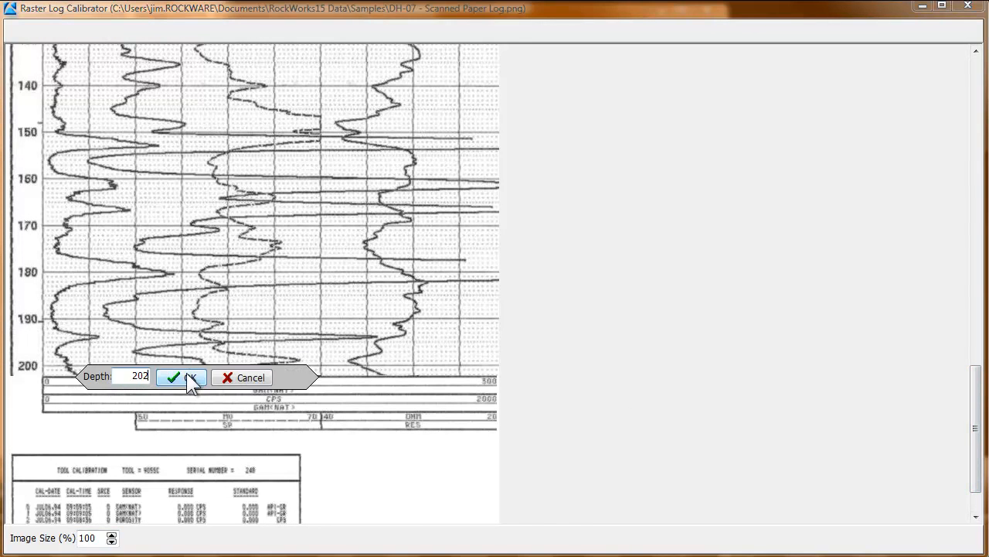
click(172, 378)
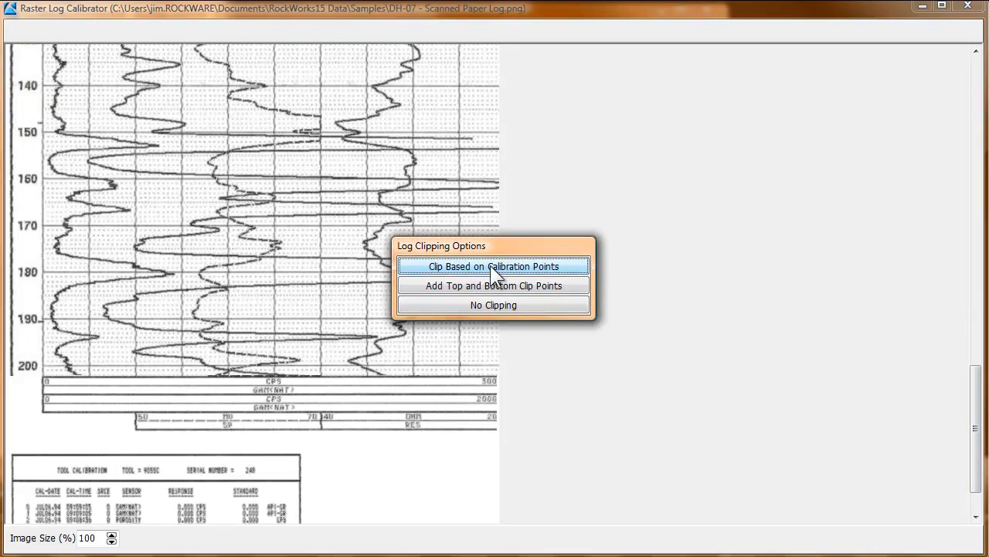
click(494, 266)
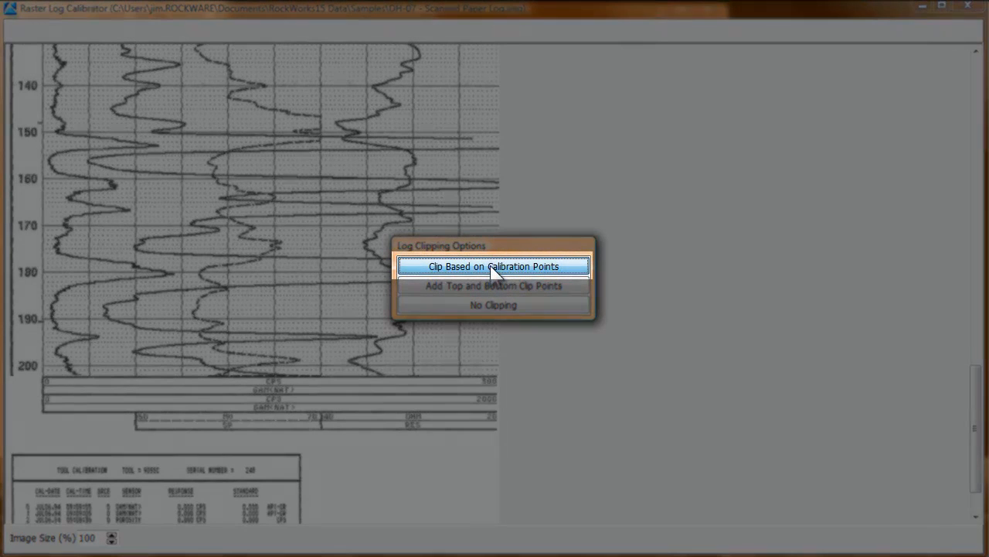
click(492, 266)
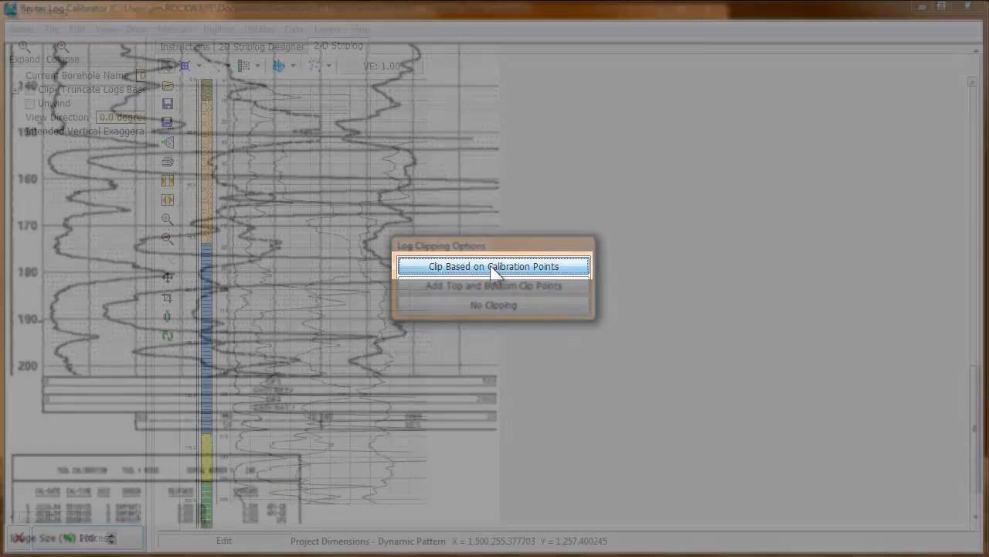
click(494, 266)
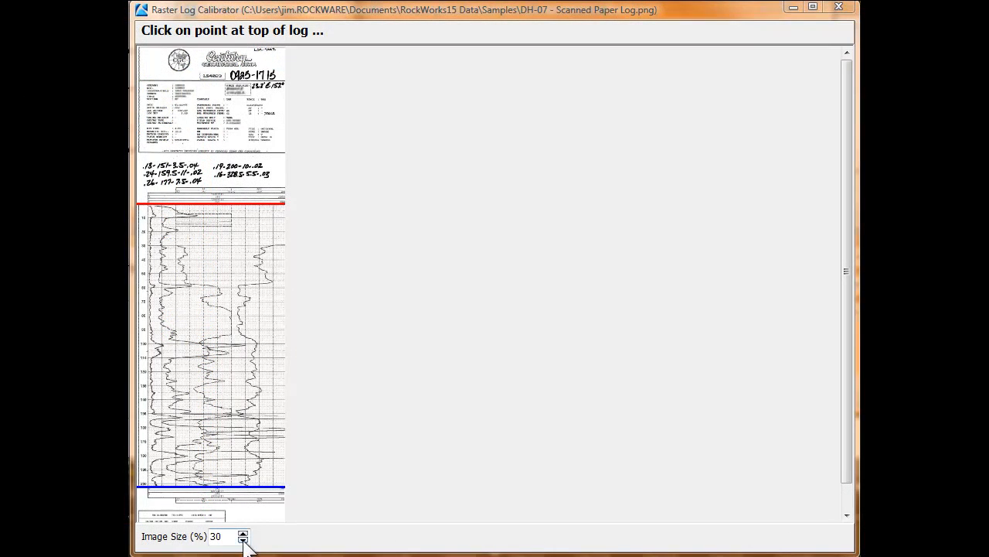
Enlarge the log, pick new top and base (120) points, and clip to them.
click(243, 532)
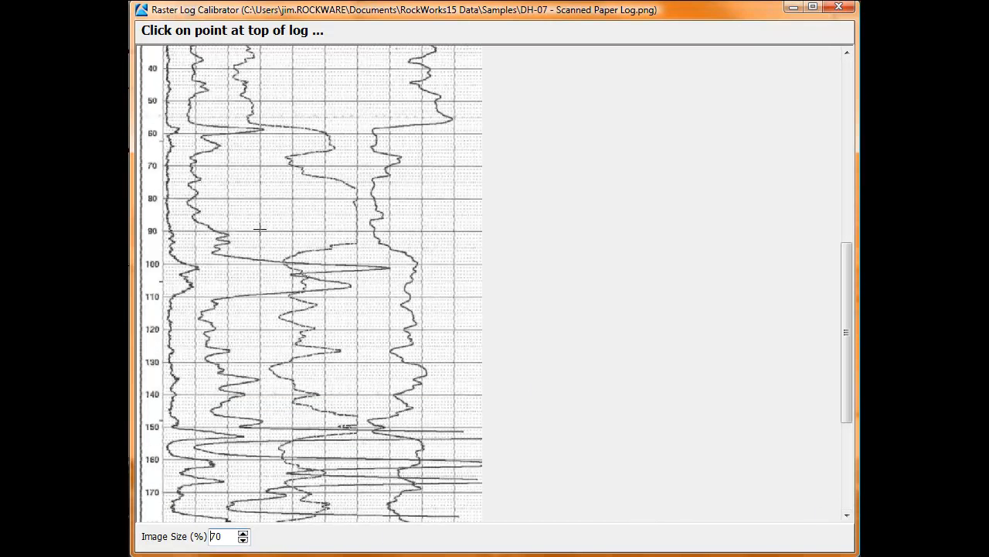
click(260, 231)
text(120)
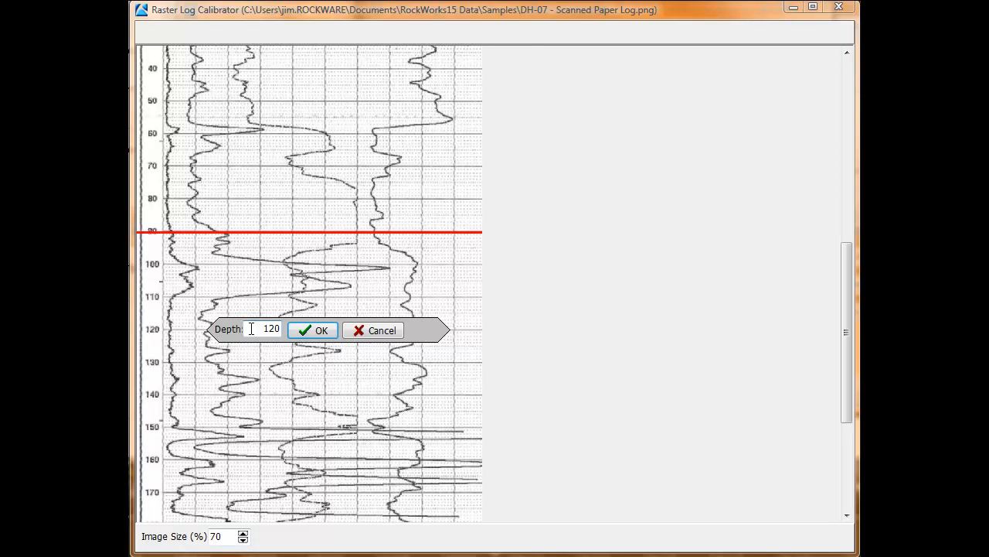
click(313, 330)
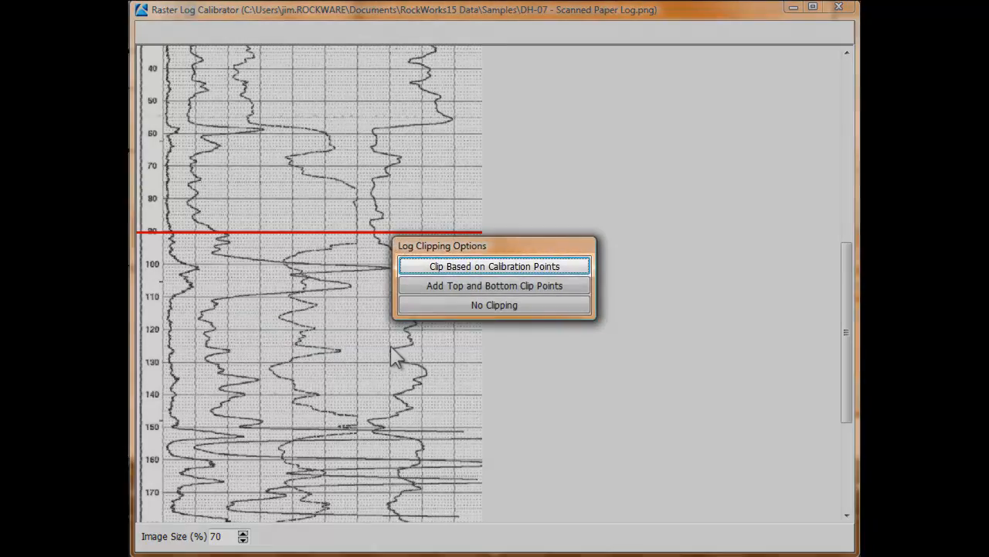
click(494, 266)
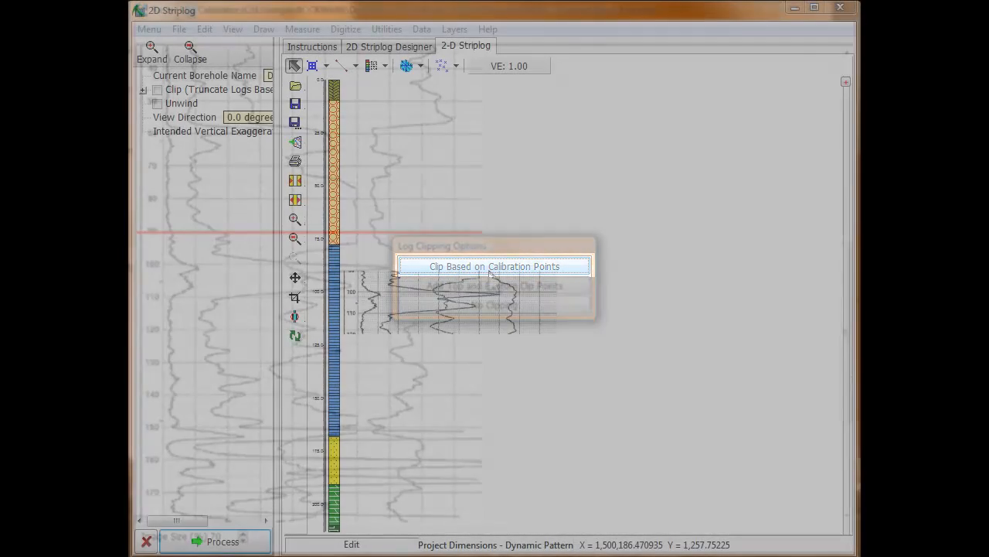
Review the short clipped log near 100–120, then return to the 2D Striplog Designer.
click(494, 266)
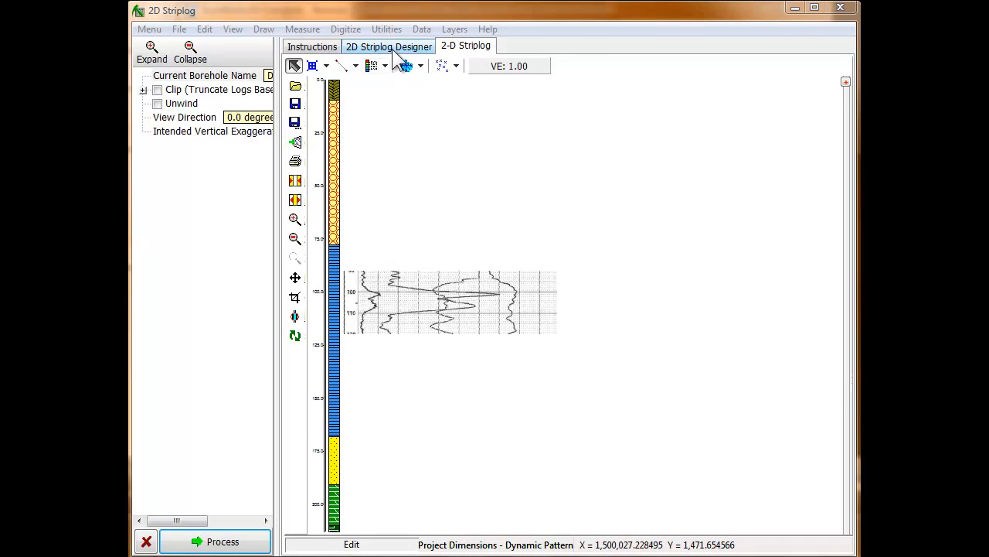
click(388, 47)
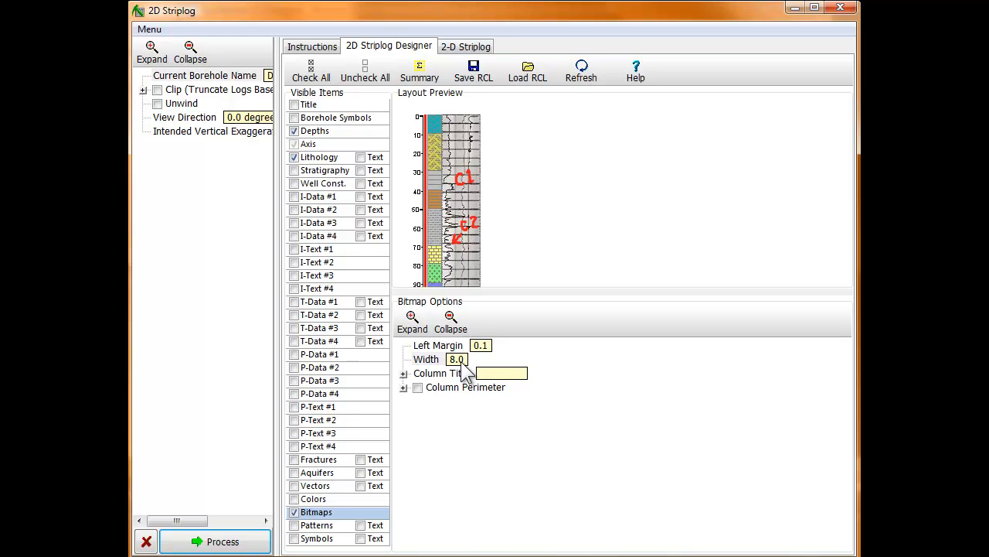
Set the bitmap column width to 4.0 and regenerate the striplog.
click(456, 358)
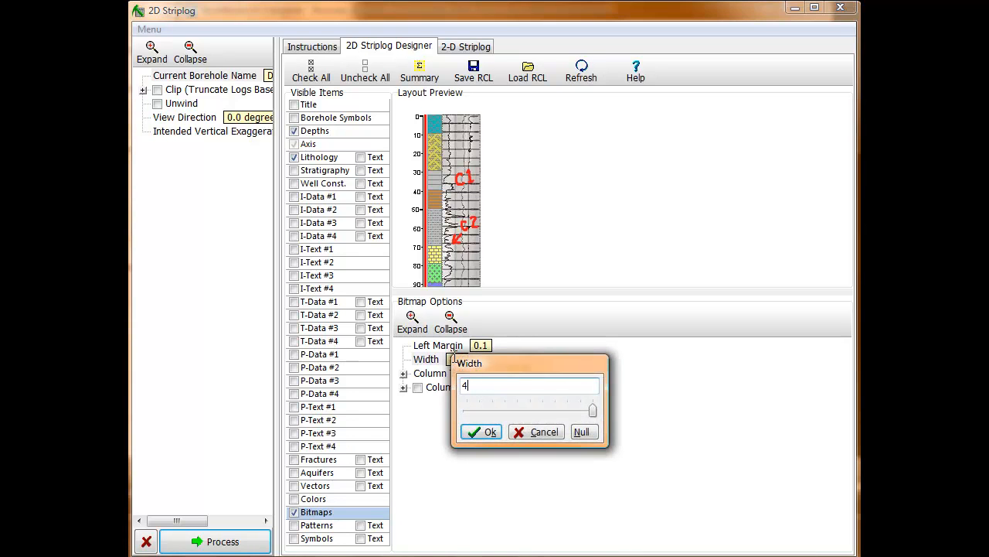
click(481, 431)
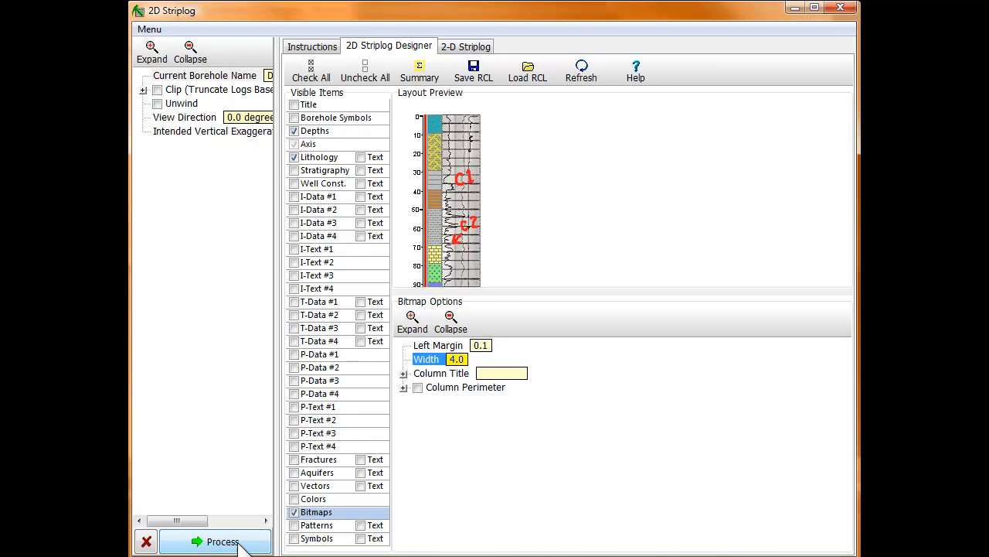
click(223, 541)
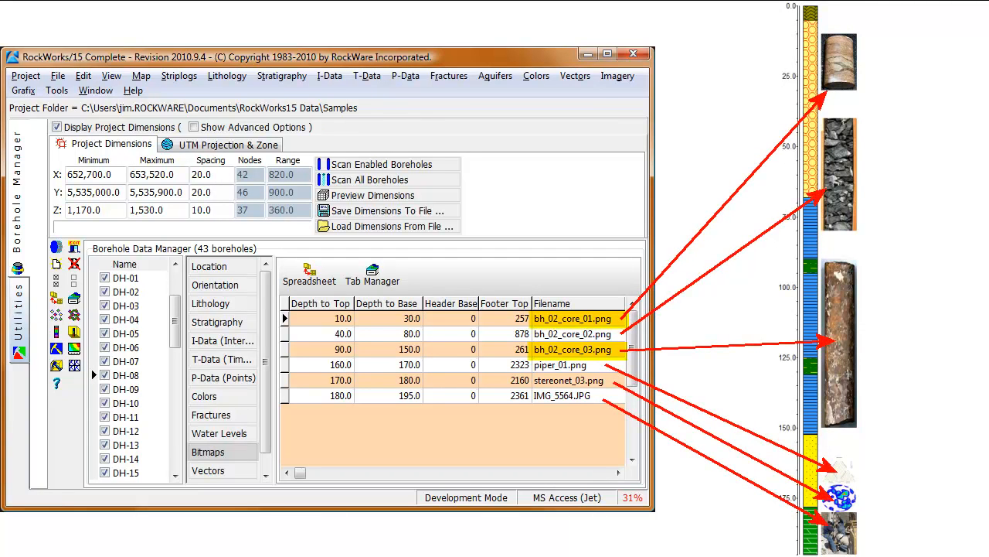
View DH-08's striplog showing the ternary diagram, stereonet and field photo at their depths.
click(560, 364)
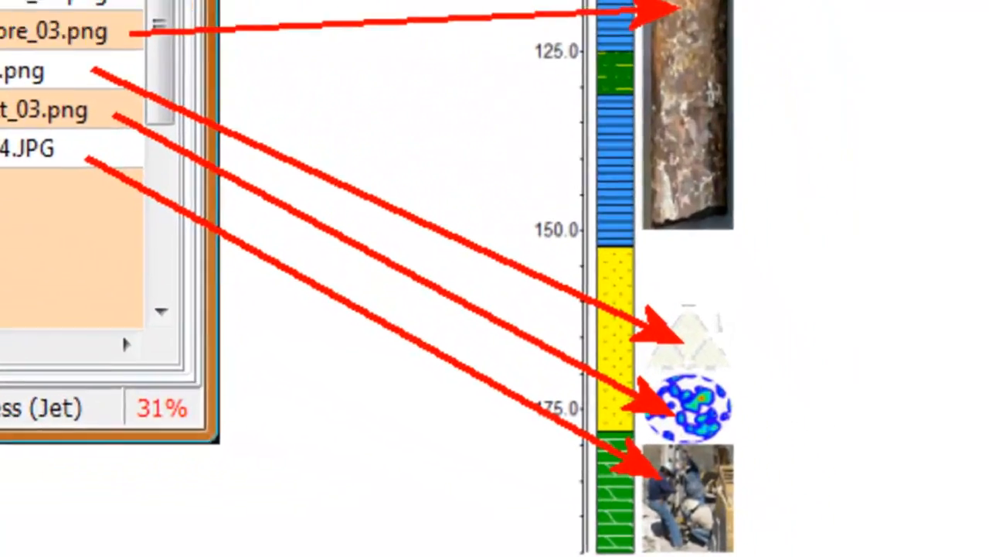
scroll(down, 3)
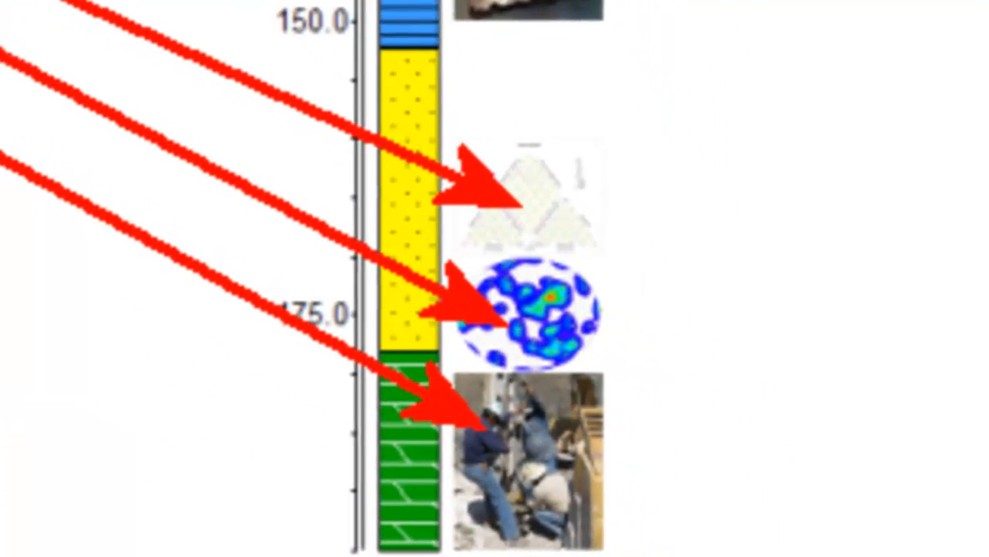